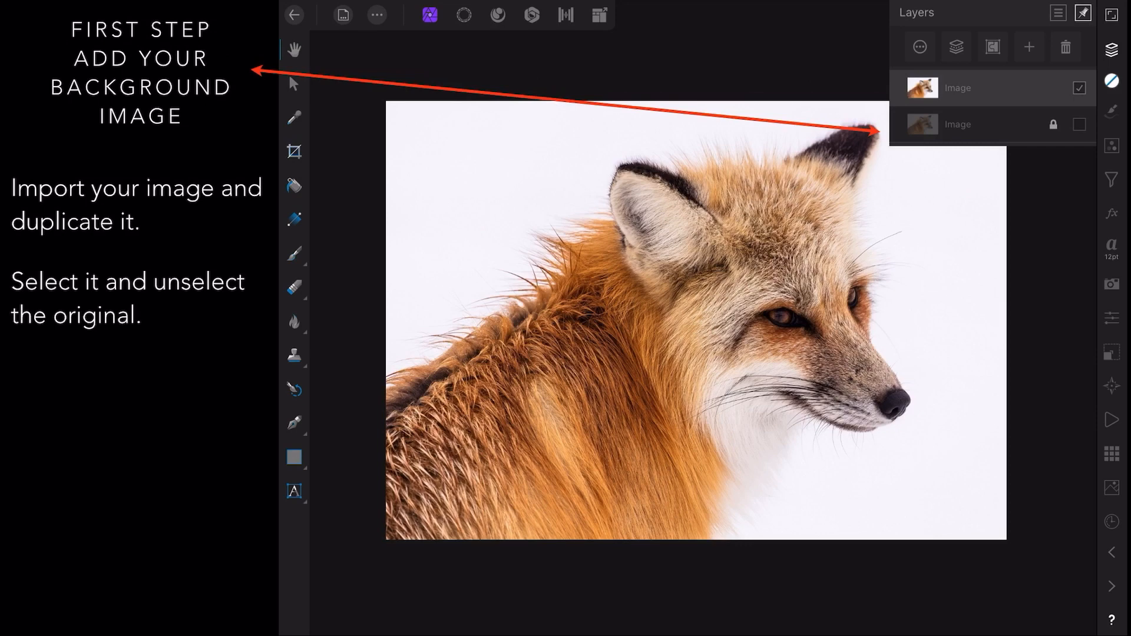
# Step: Duplicate the fox layer and leave only the copy visible in the Layers panel
pyautogui.click(996, 97)
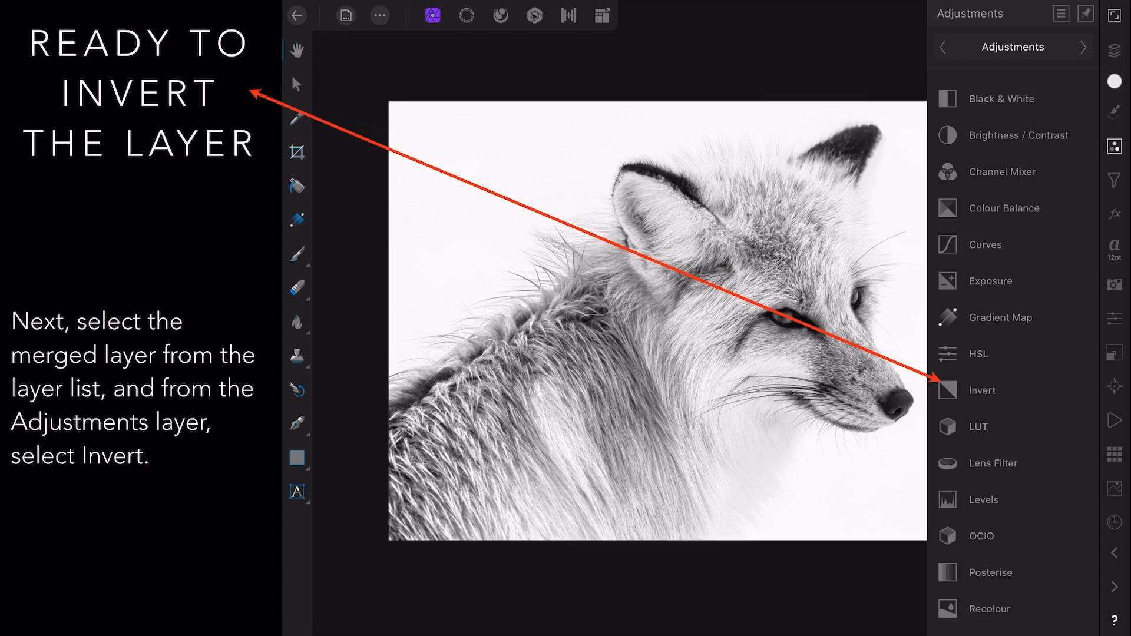
# Step: Apply an Invert adjustment to the merged black-and-white fox layer, making it a negative
pyautogui.click(981, 390)
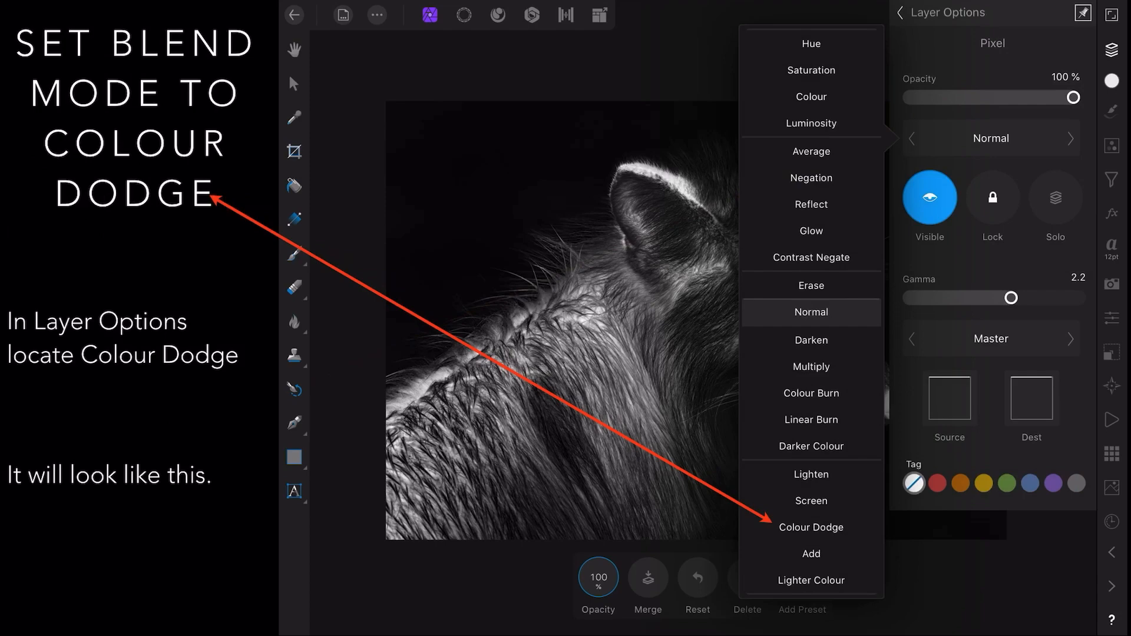
# Step: Set the inverted fox layer's blend mode to Colour Dodge so the canvas turns nearly white
pyautogui.click(810, 526)
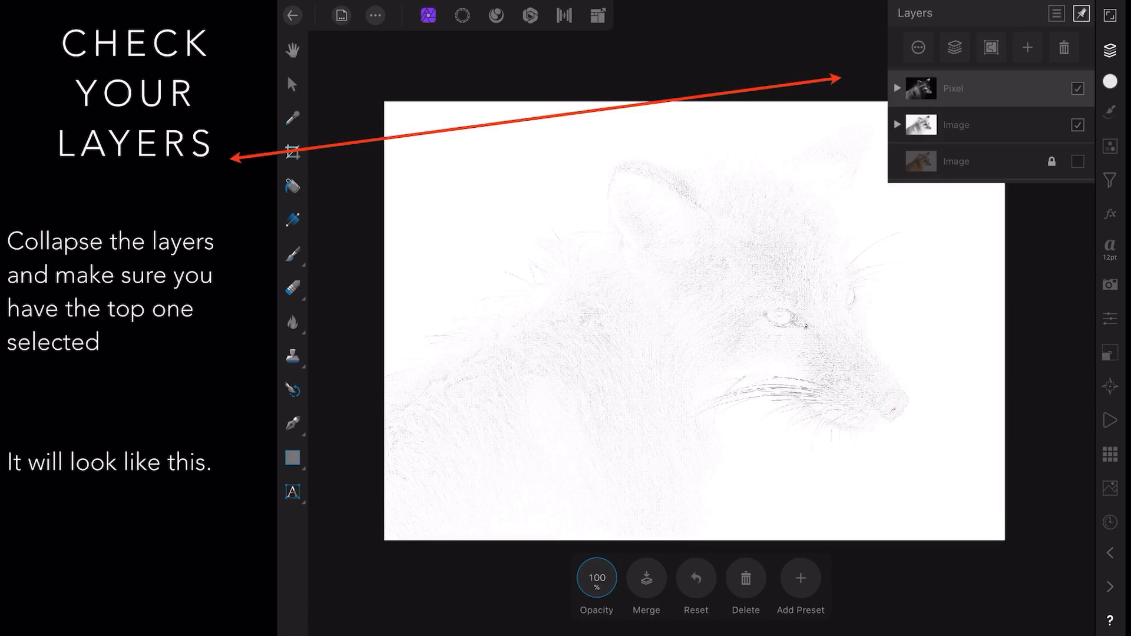
# Step: Collapse the layer groups so the Pixel layer sits above the two Image layers
pyautogui.click(1114, 180)
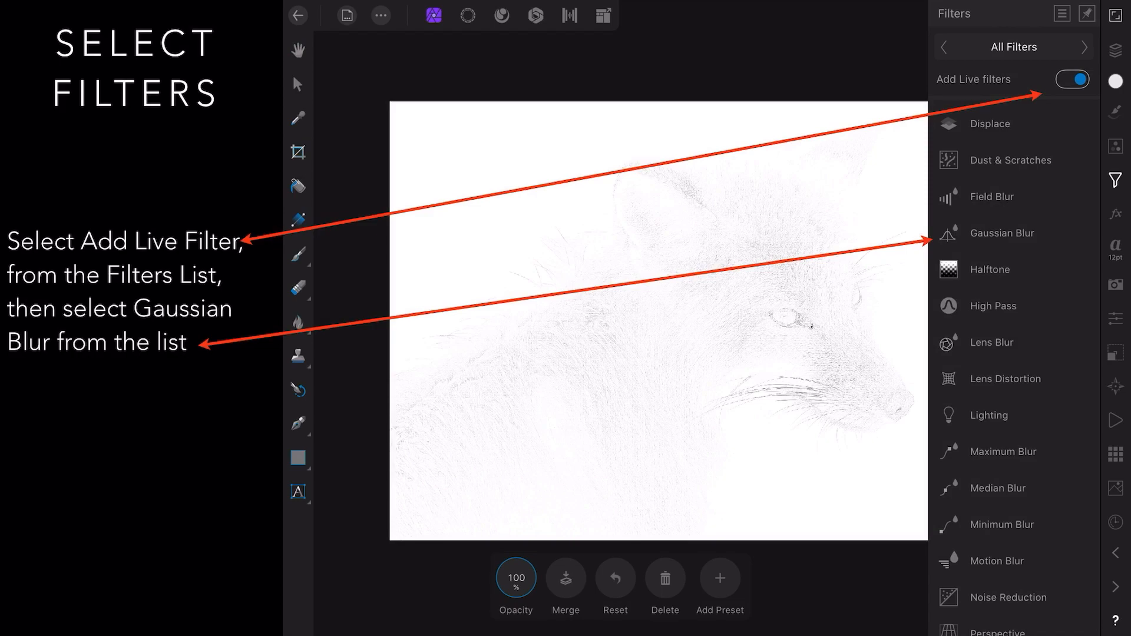
# Step: Add a live Gaussian Blur at 40 px radius to sharpen the fox pencil sketch
pyautogui.click(1001, 232)
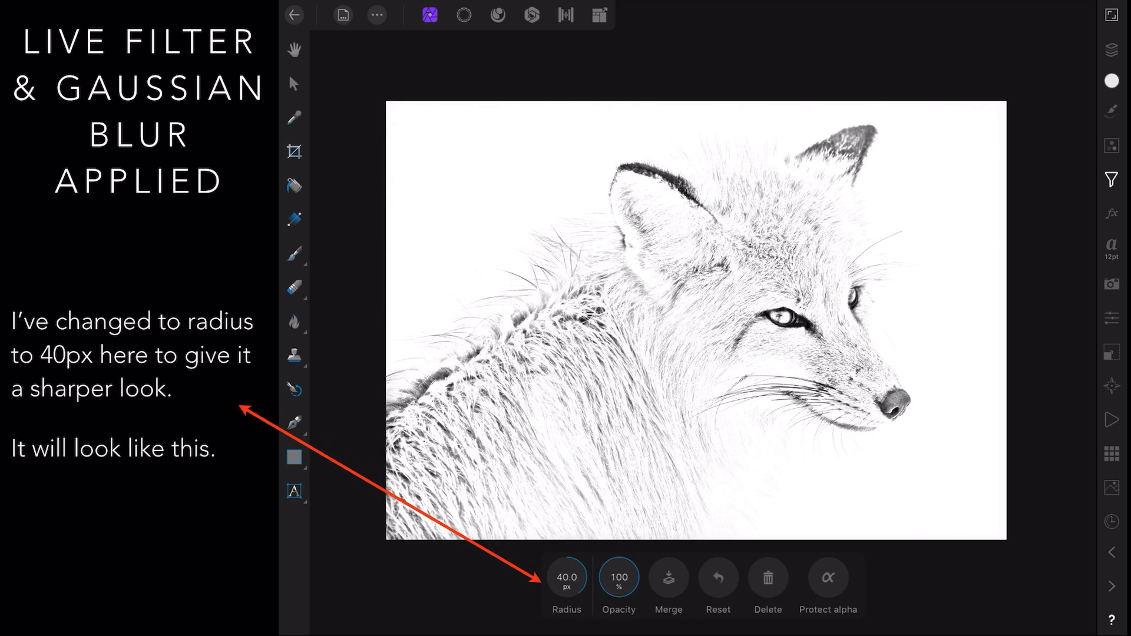
pyautogui.click(1110, 48)
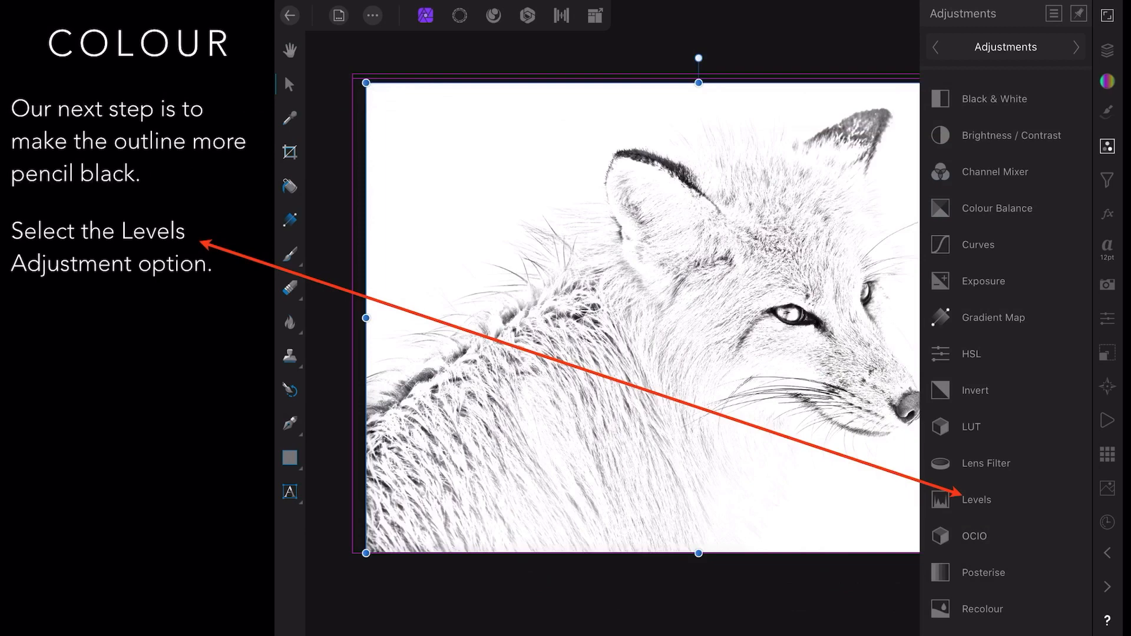
# Step: Add a Levels adjustment with black raised to 50% to darken the fox outlines
pyautogui.click(974, 499)
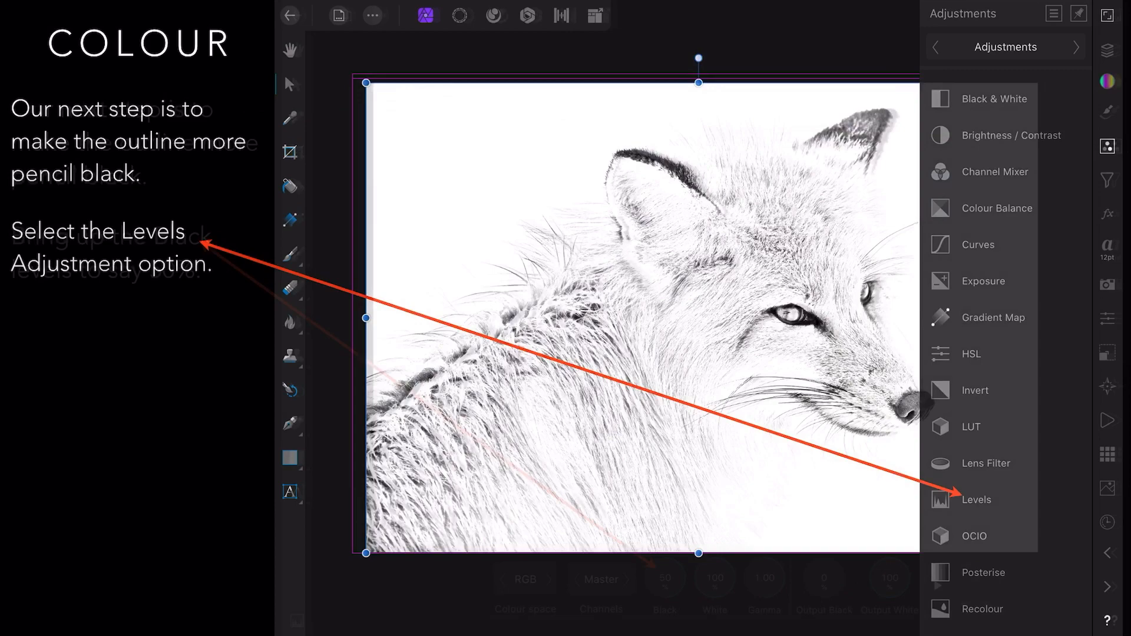
pyautogui.click(975, 499)
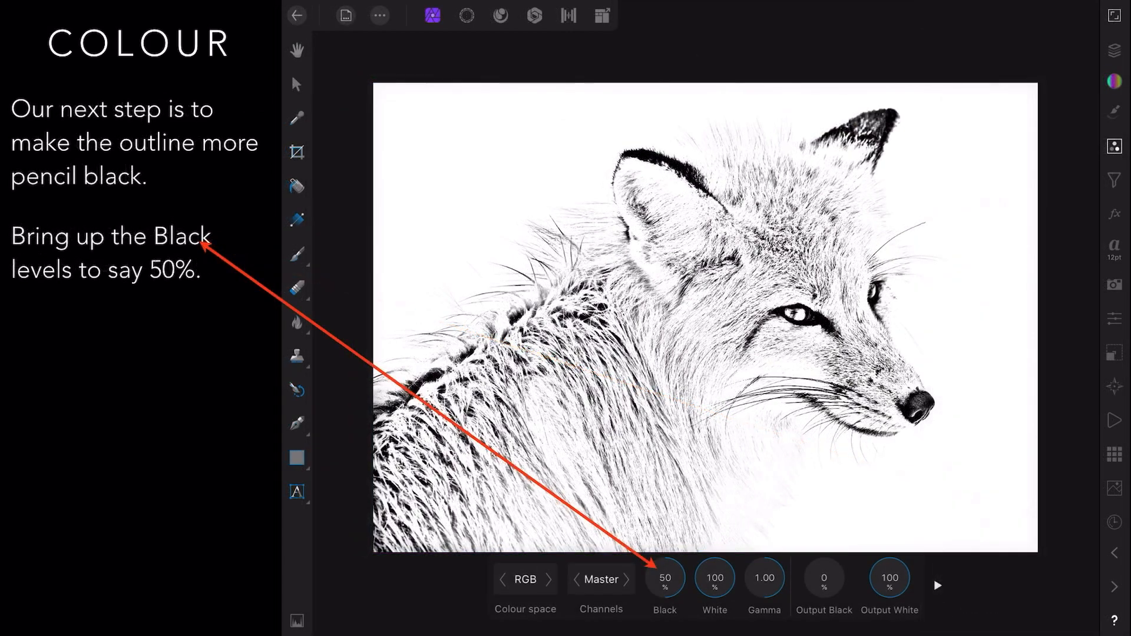